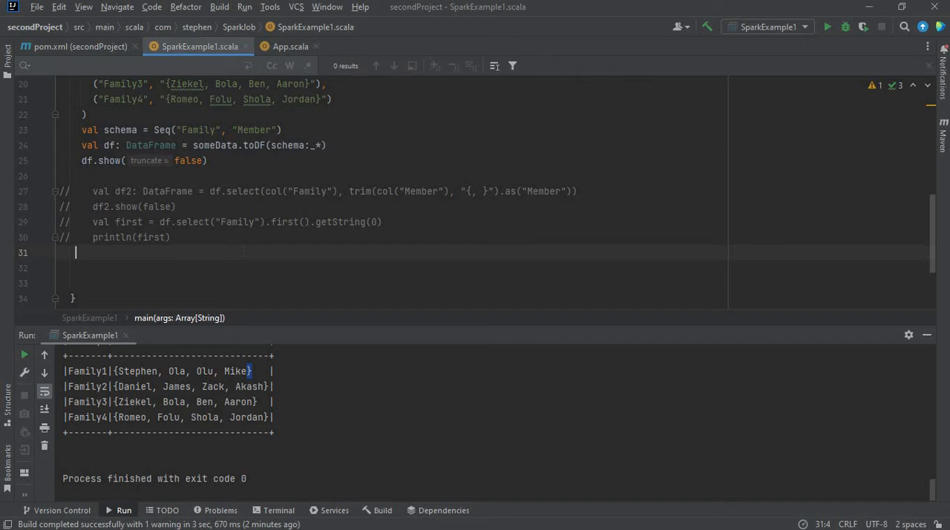
- Start line 31 as 'val df2 = df.withColumn()' using the withColumn completion
{"action": "type", "text": "v"}
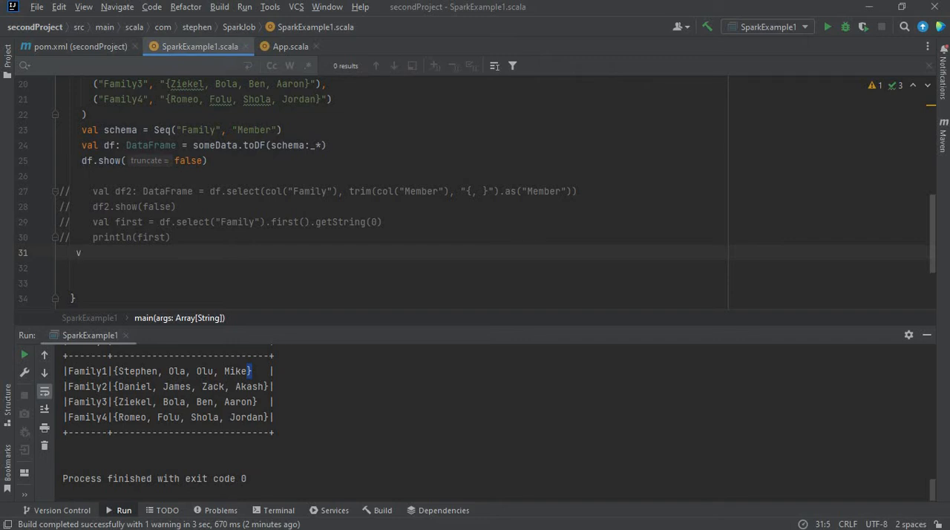
{"action": "type", "text": "al"}
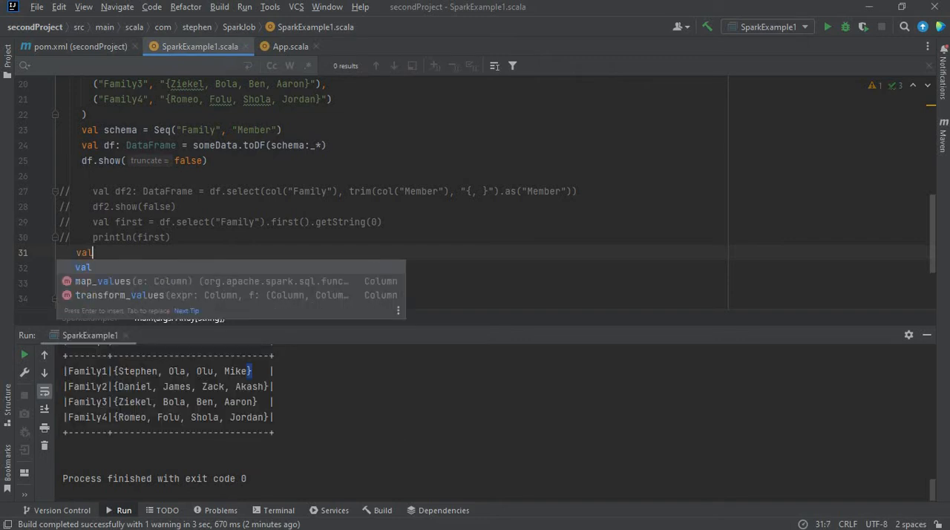
{"action": "type", "text": "df"}
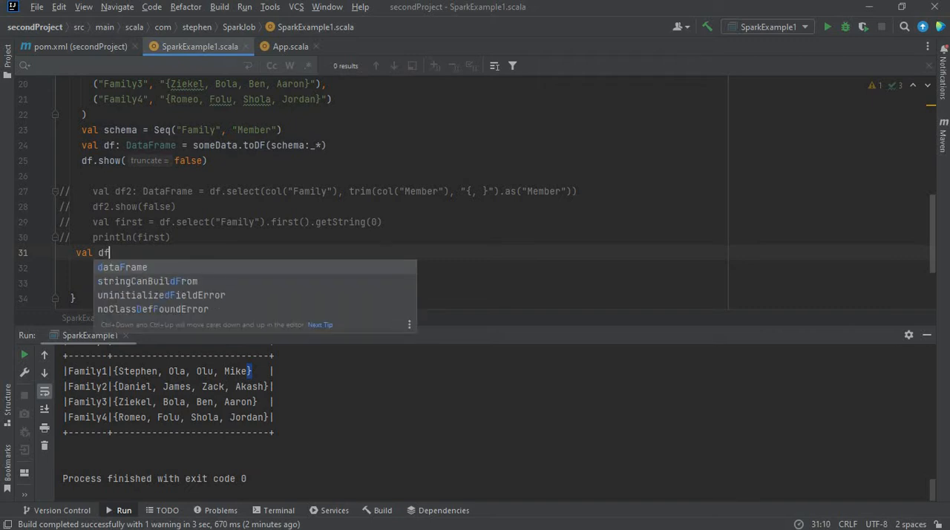
{"action": "type", "text": "2 ="}
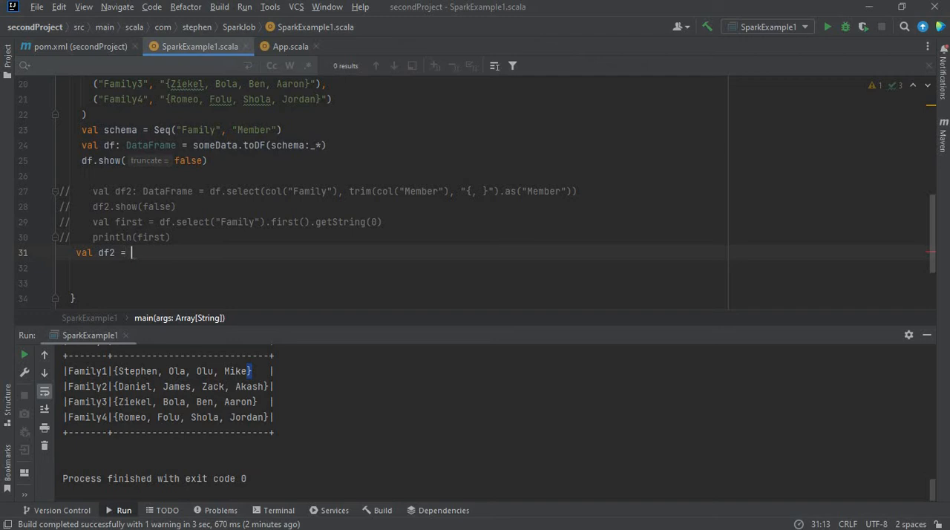
{"action": "type", "text": "df."}
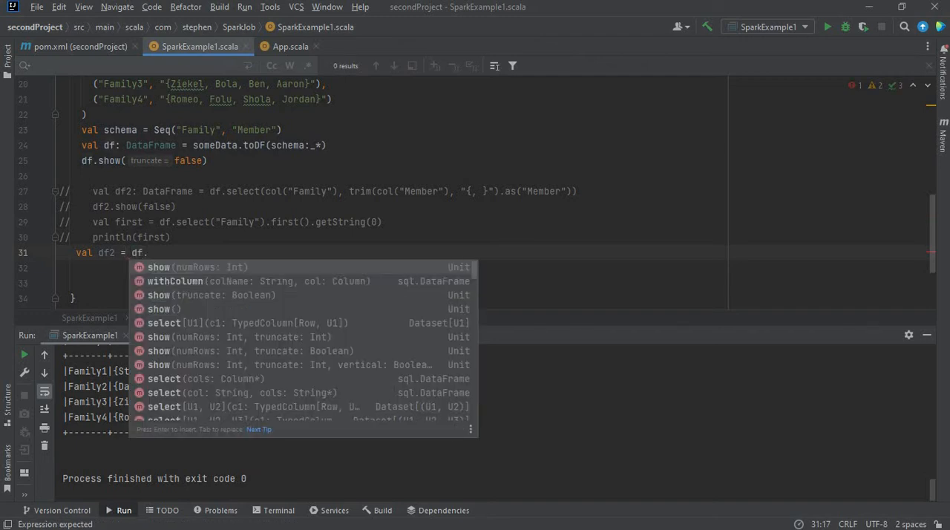
{"action": "key", "text": "Down"}
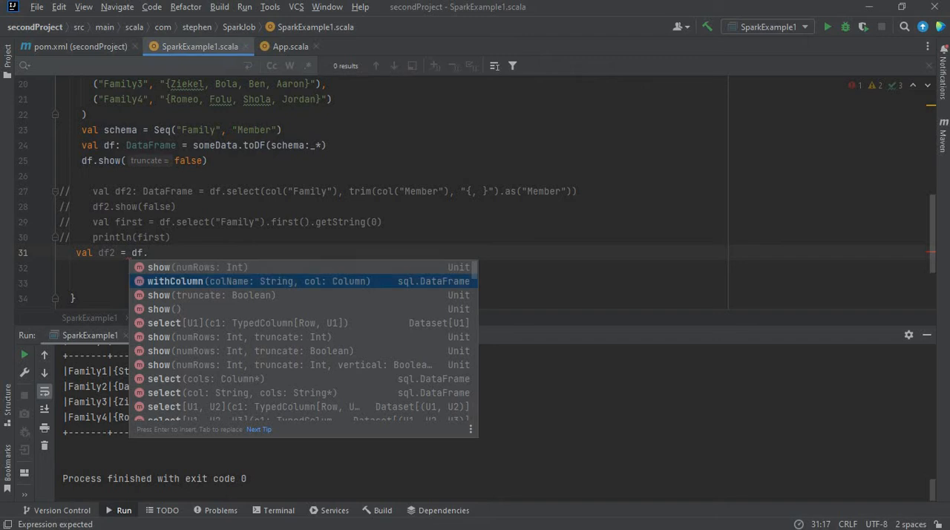
{"action": "left_click", "coordinate": [175, 281]}
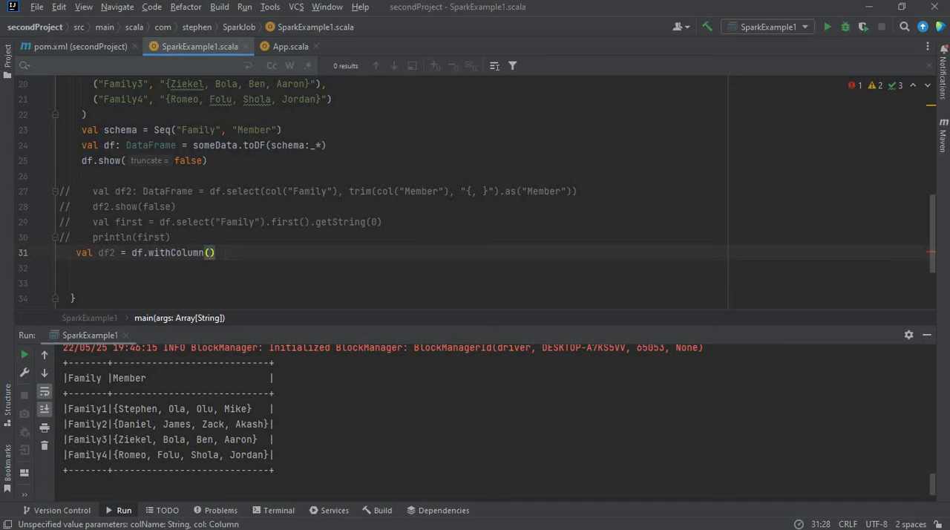
- Fill withColumn with "Member", regexp_replace(col("Member"), "\\{", "[") to swap opening braces for brackets
{"action": "type", "text": "\""}
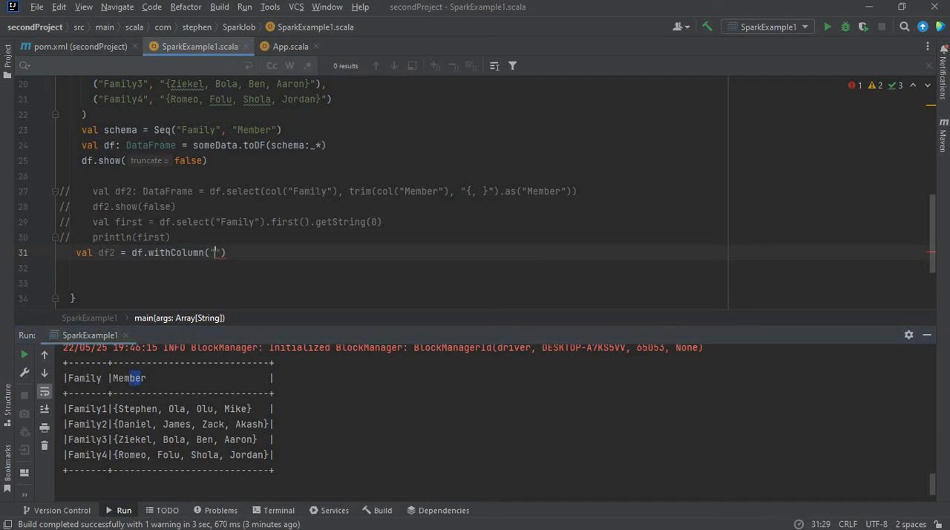
{"action": "type", "text": "Member"}
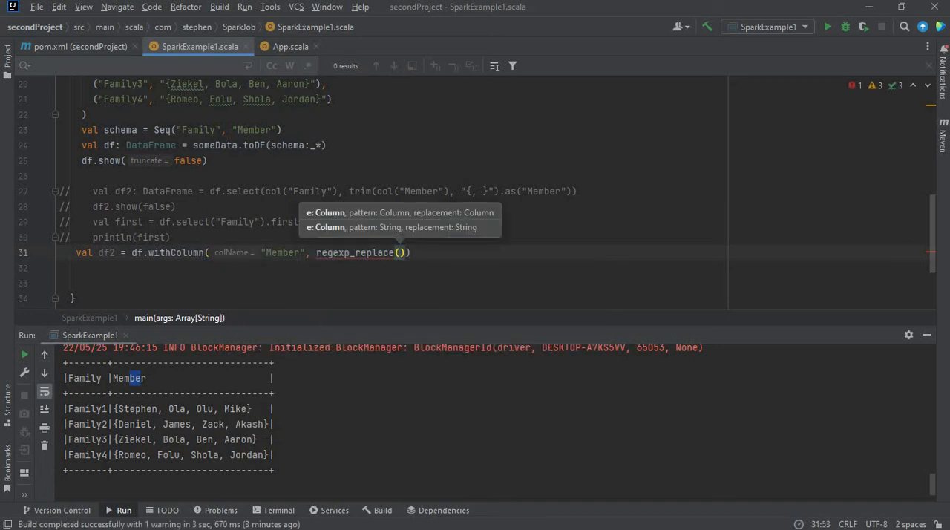
{"action": "type", "text": "col(\"Member\""}
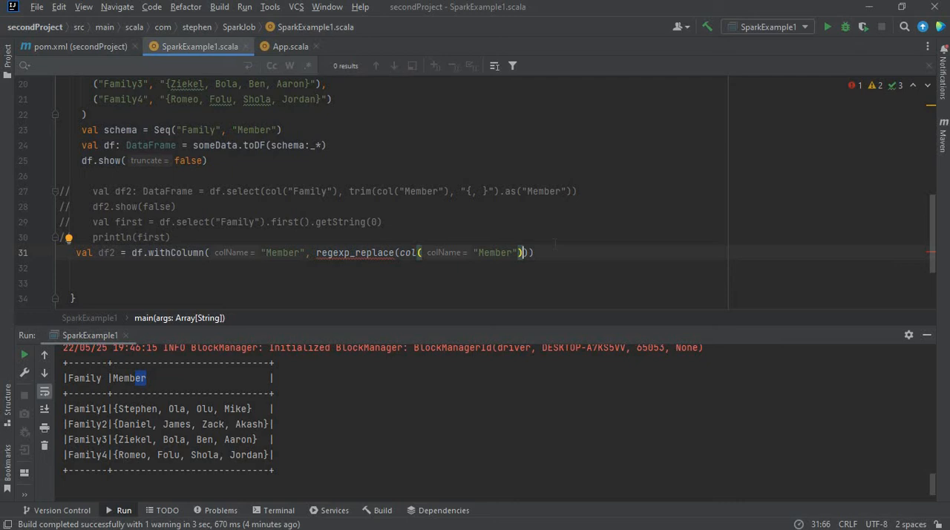
{"action": "type", "text": ","}
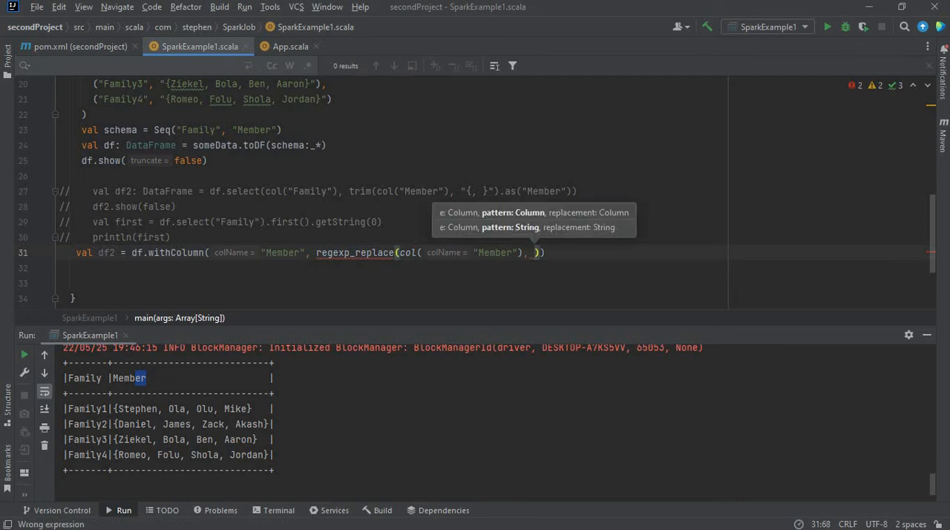
{"action": "type", "text": "|"}
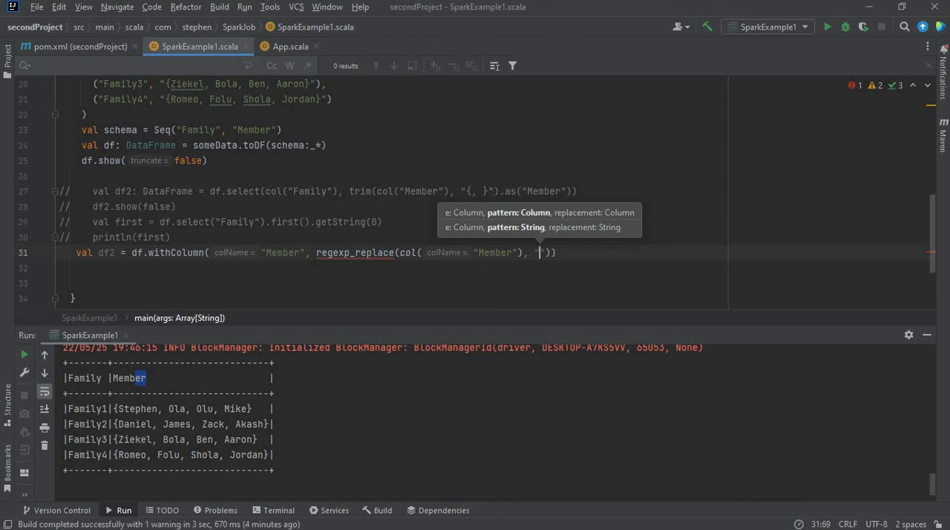
{"action": "type", "text": "\""}
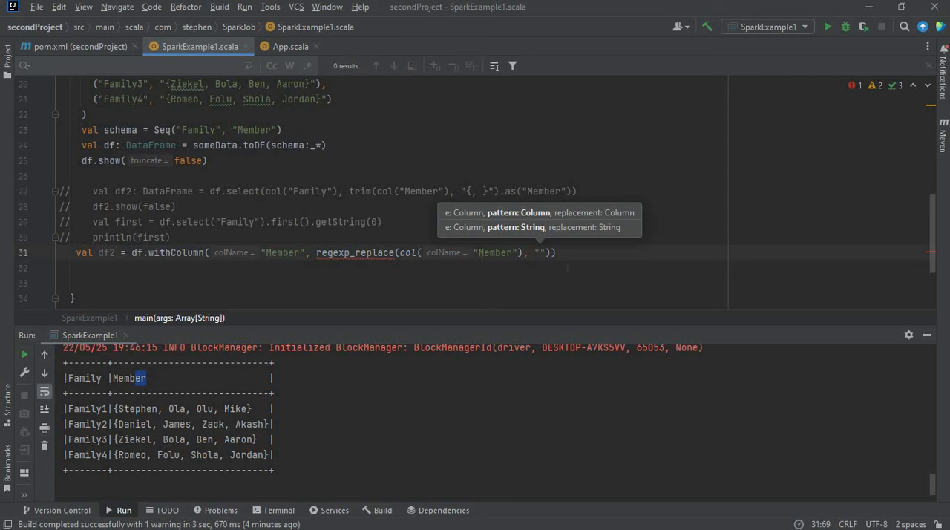
{"action": "type", "text": "\\\\{"}
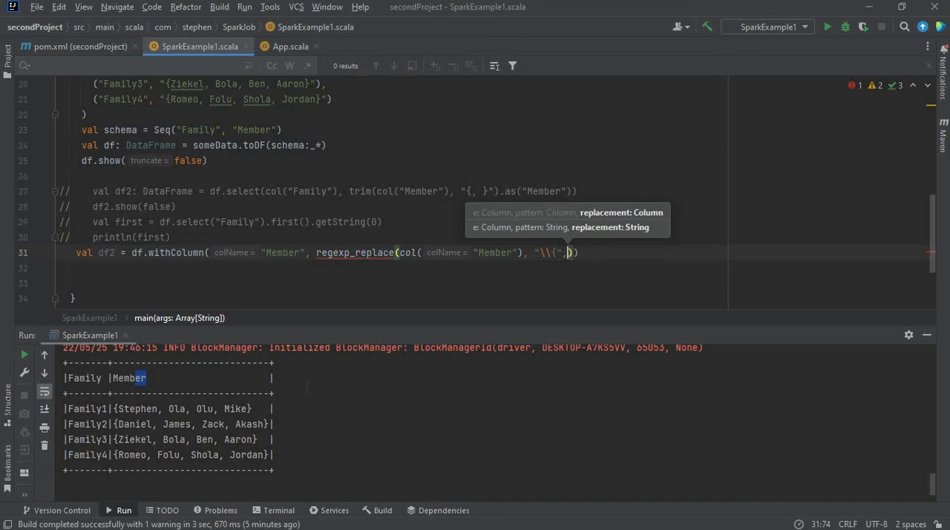
{"action": "type", "text": ","}
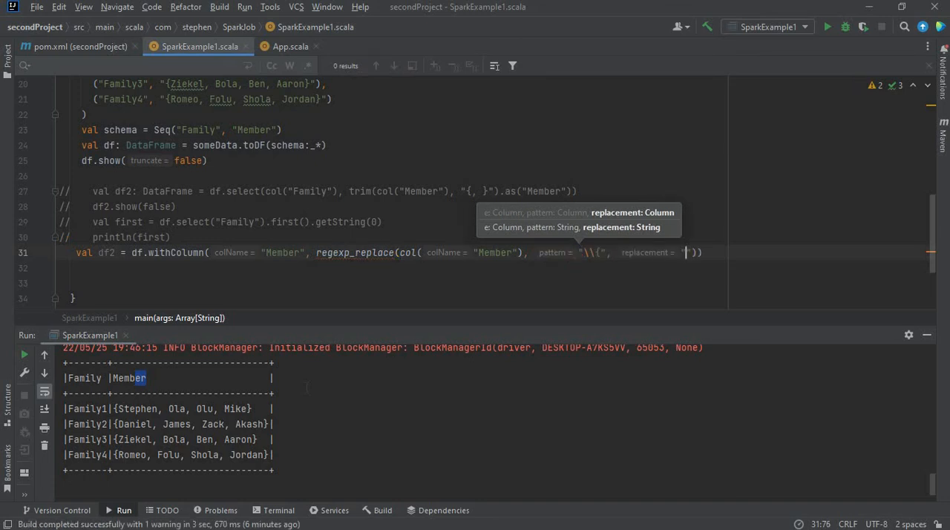
{"action": "type", "text": "["}
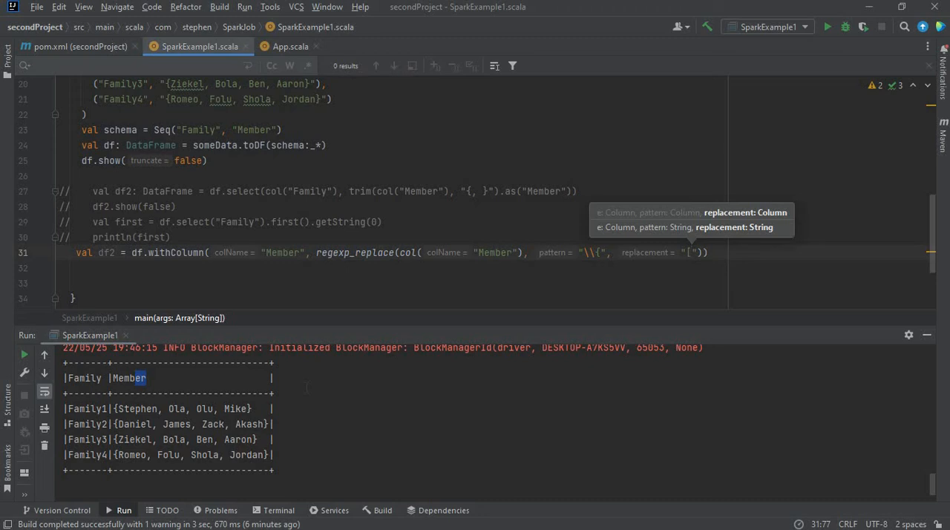
{"action": "type", "text": "["}
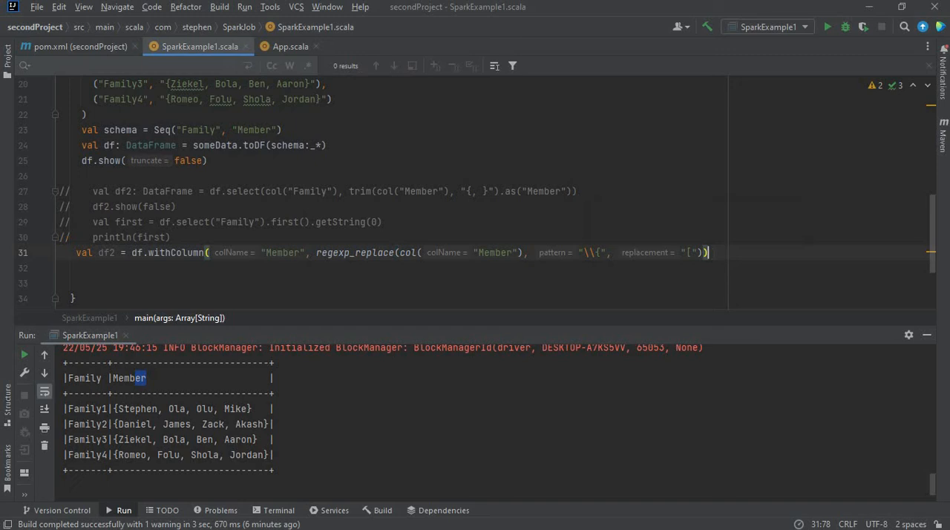
{"action": "mouse_move", "coordinate": [300, 330]}
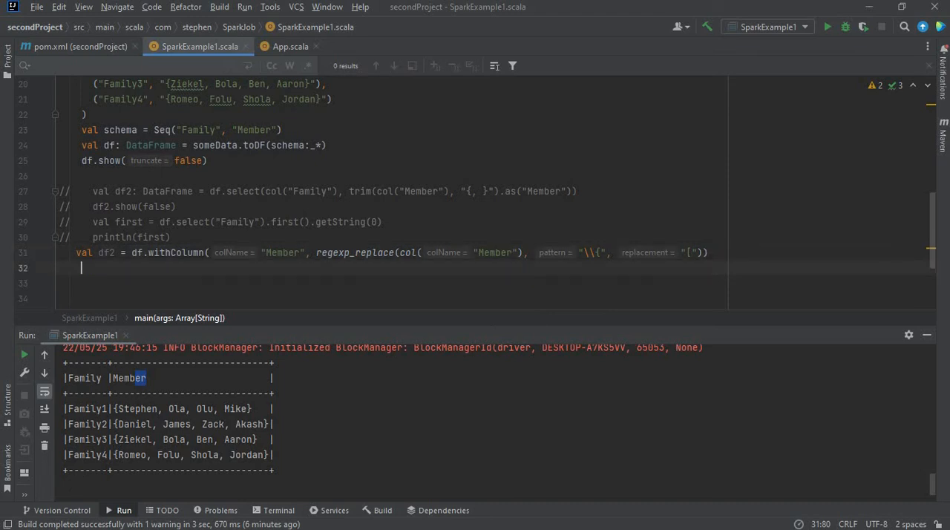
- Chain .withColumn("Member", regexp_replace(col("Member"), "\\}", "]")) and begin a new line with df
{"action": "type", "text": "."}
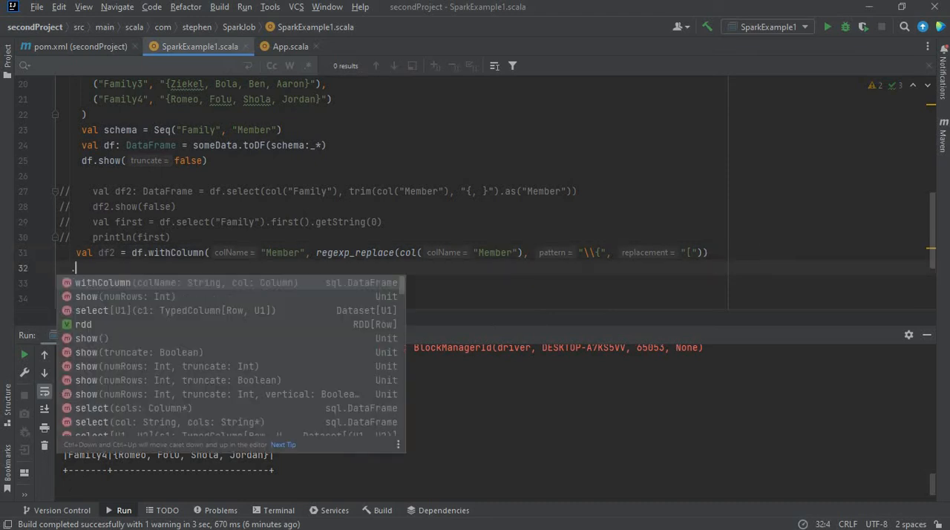
{"action": "type", "text": ".withColumn(\"\")"}
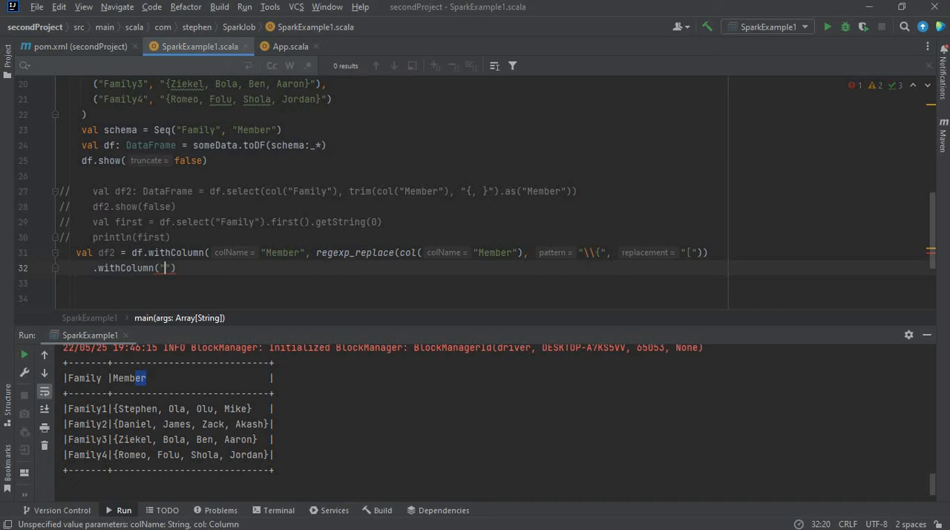
{"action": "type", "text": "Member"}
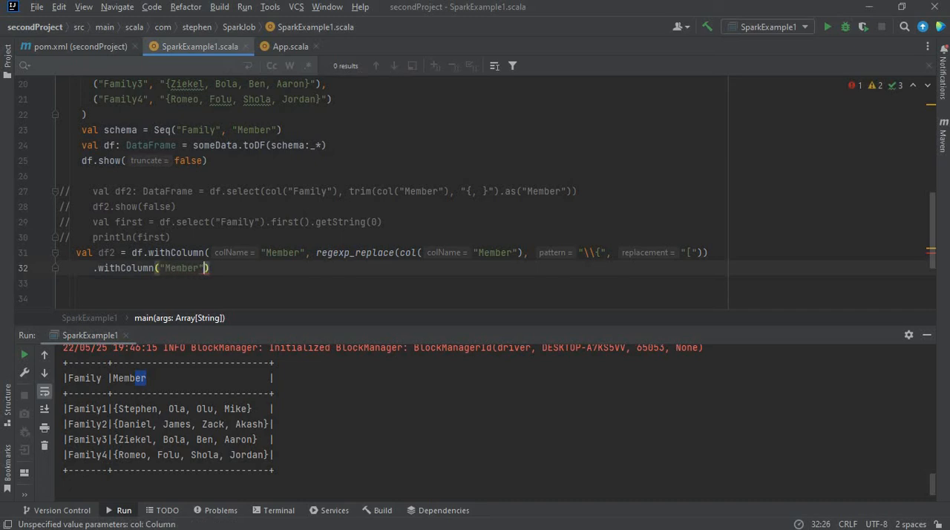
{"action": "type", "text": ", regexp_replace("}
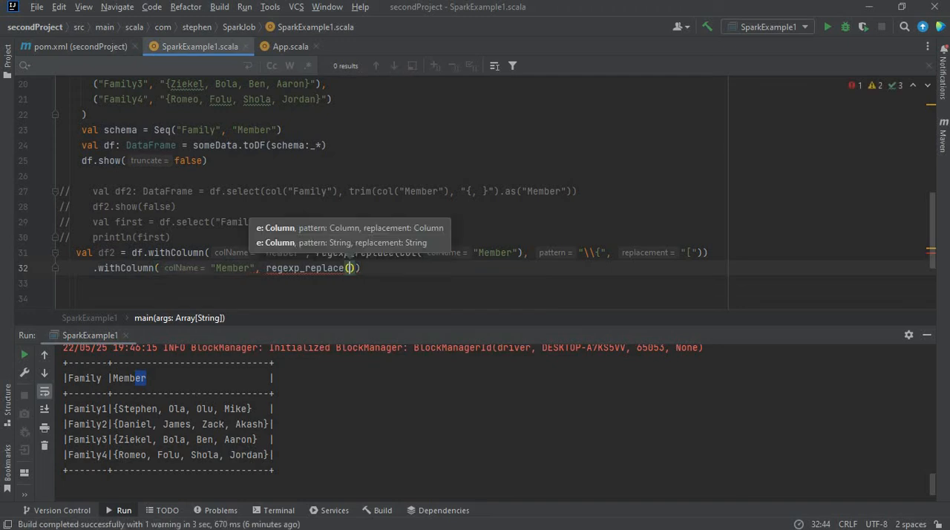
{"action": "type", "text": "col(\""}
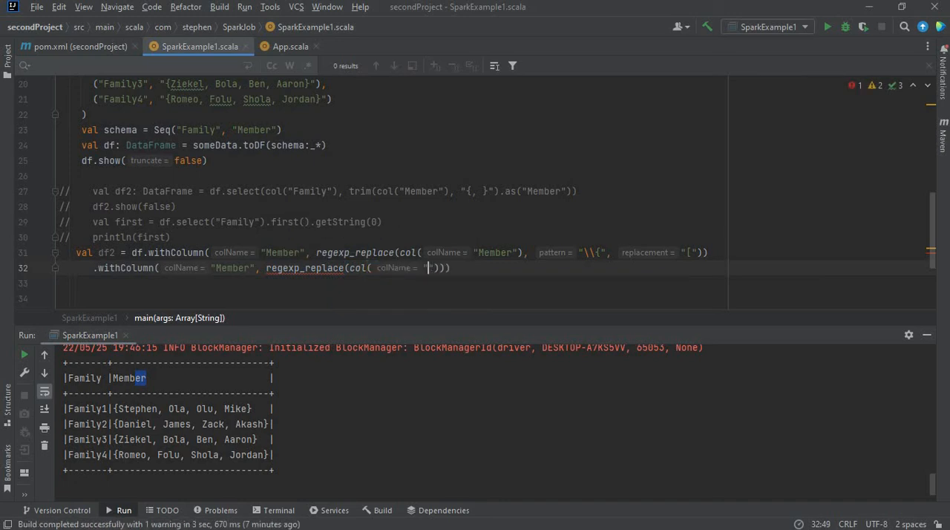
{"action": "type", "text": "Member"}
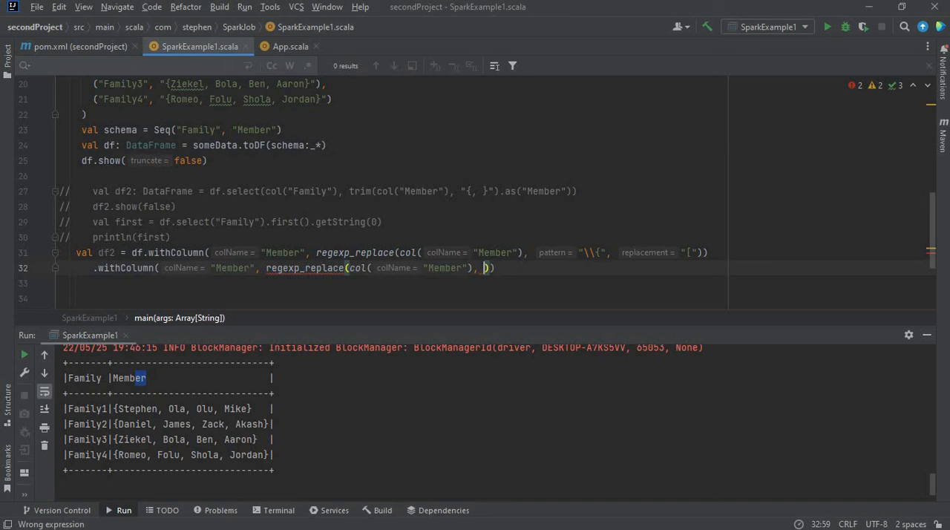
{"action": "type", "text": "\"\\\\\""}
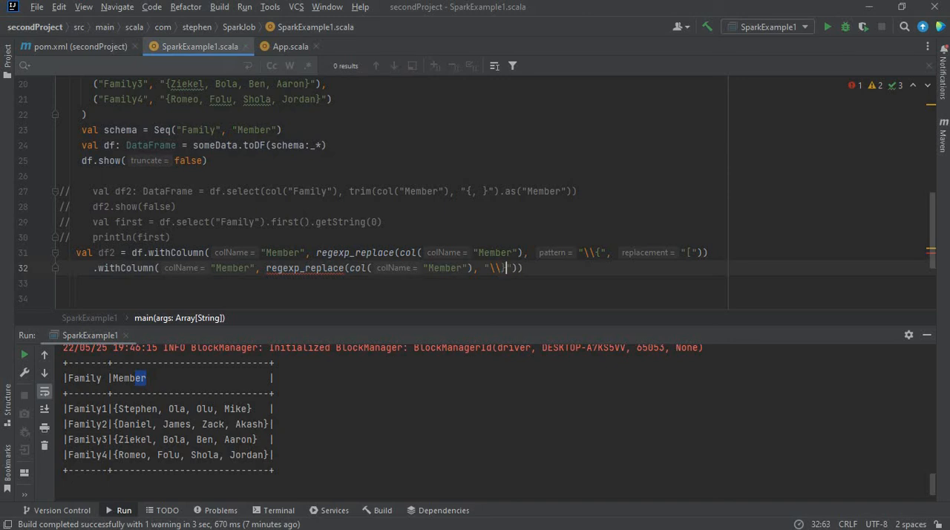
{"action": "type", "text": "}\","}
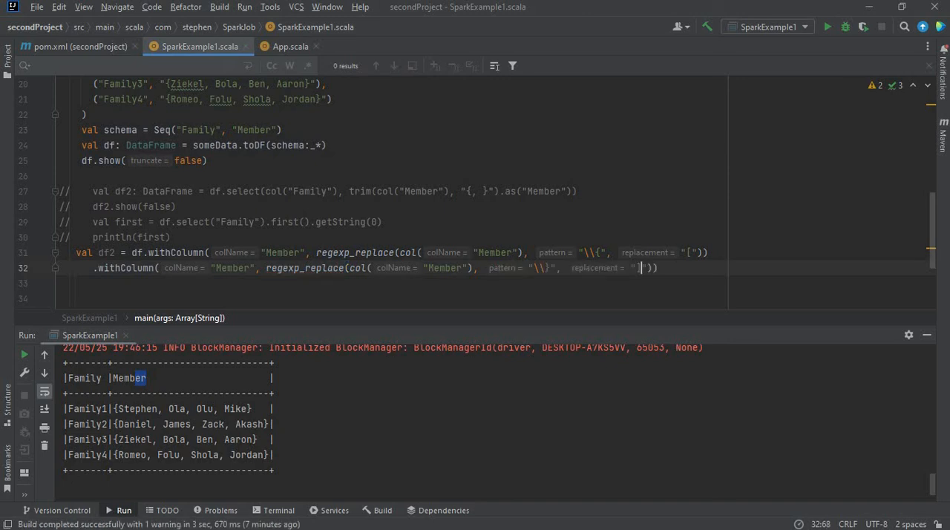
{"action": "type", "text": "]"}
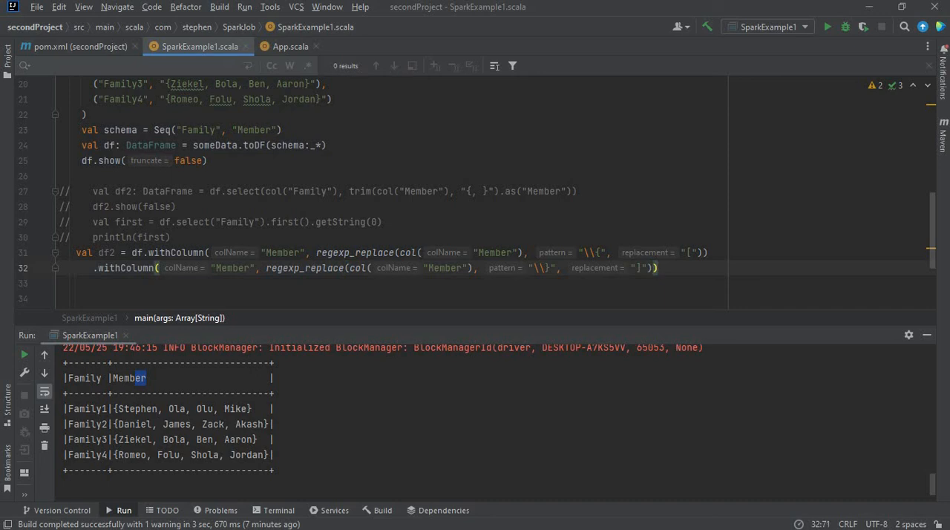
{"action": "type", "text": "df"}
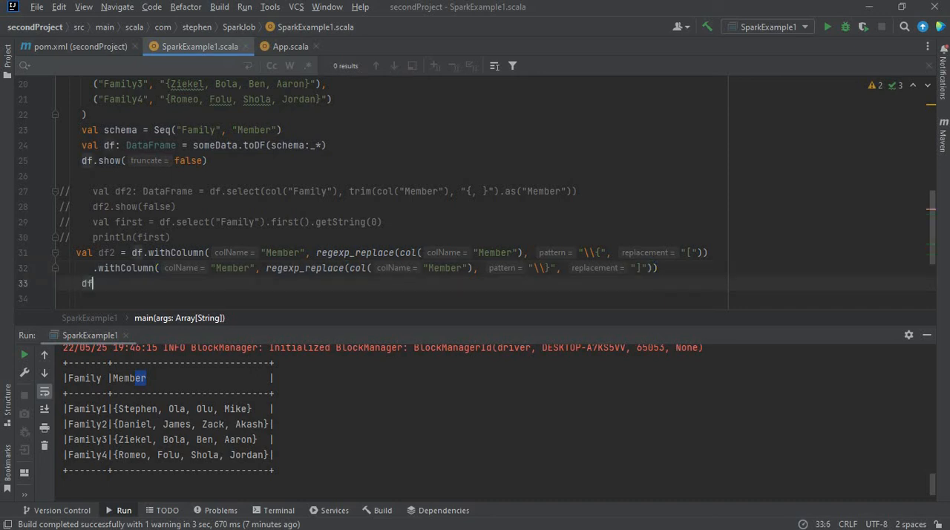
- Complete the line as df2.show(truncate = false)
{"action": "type", "text": ".show("}
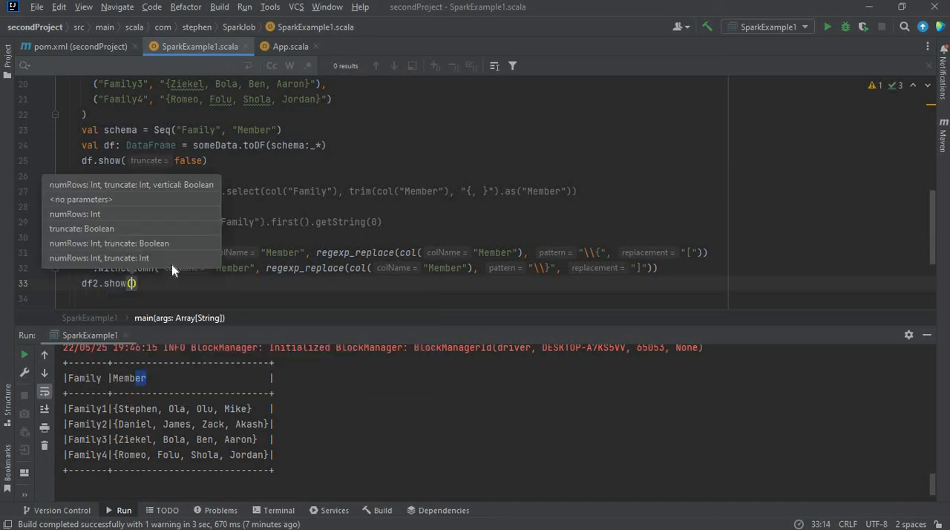
{"action": "type", "text": "truncate = false"}
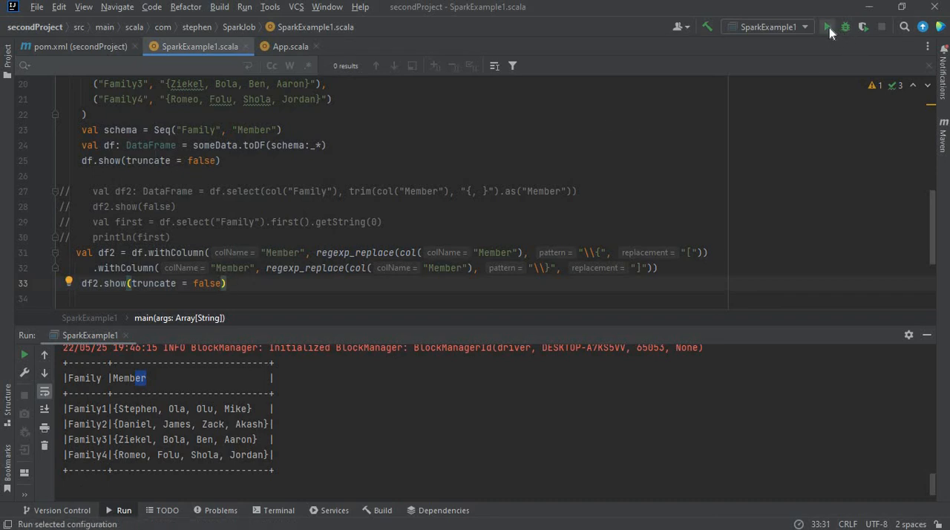
- Run the program and view df2's Member values in square brackets in the console
{"action": "left_click", "coordinate": [845, 26]}
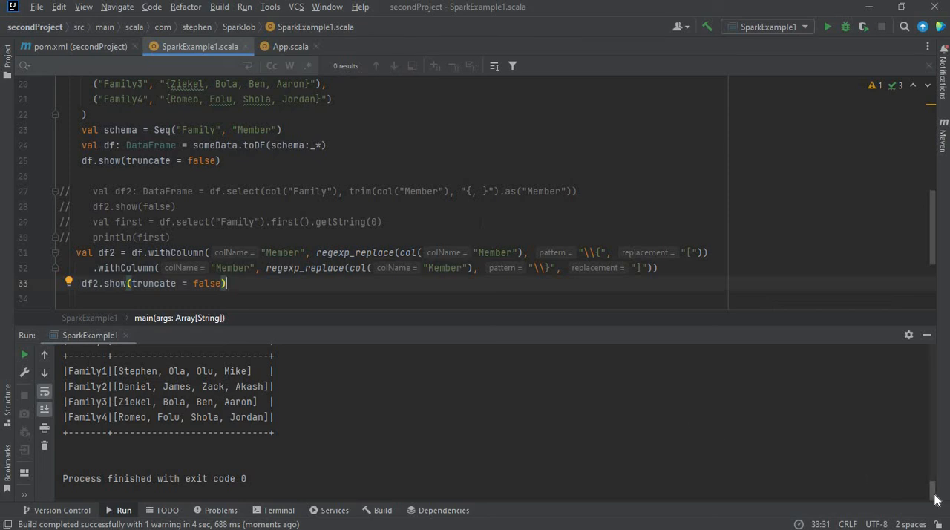
{"action": "scroll", "scroll_direction": "down", "scroll_amount": 3}
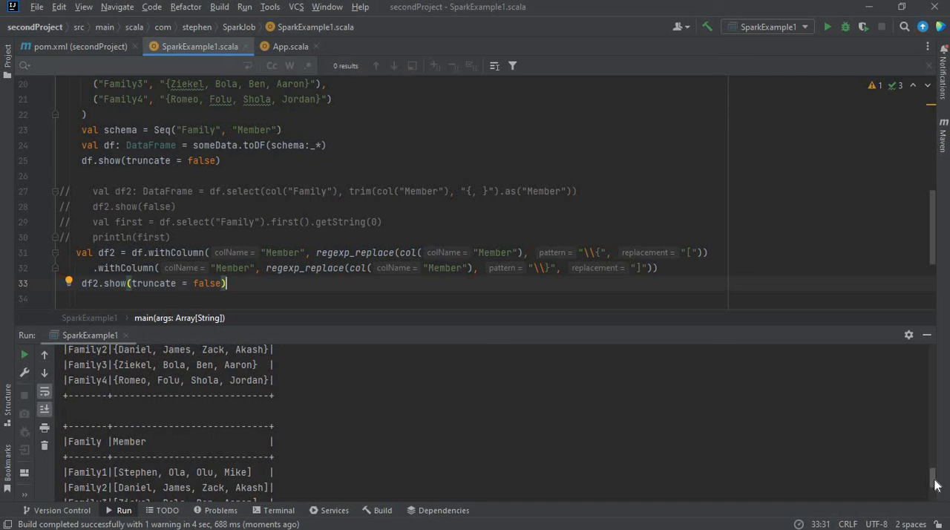
{"action": "scroll", "scroll_direction": "down", "scroll_amount": 3}
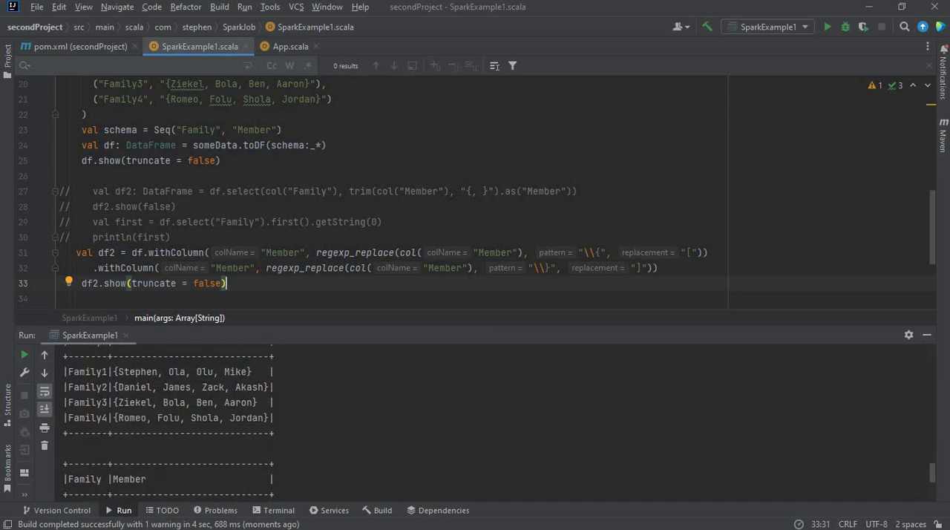